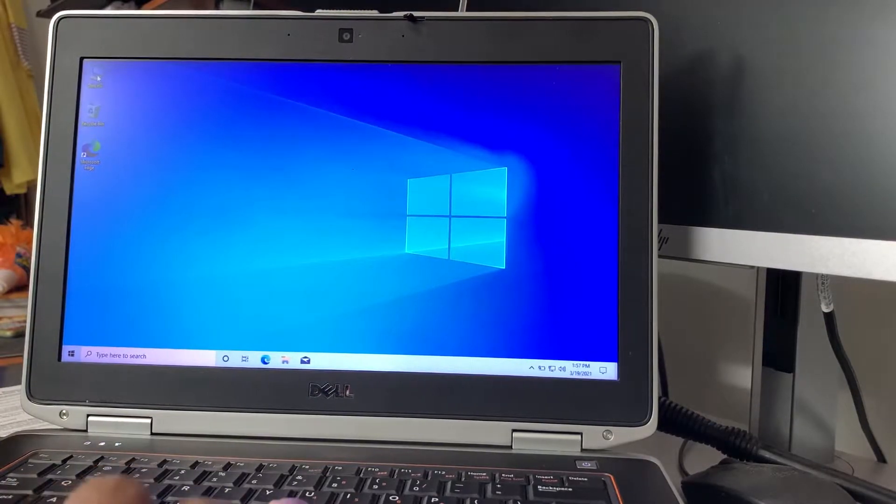
Step: Open Removable Disk (D:) from This PC and select the Office 2013 folder
left_click(285, 360)
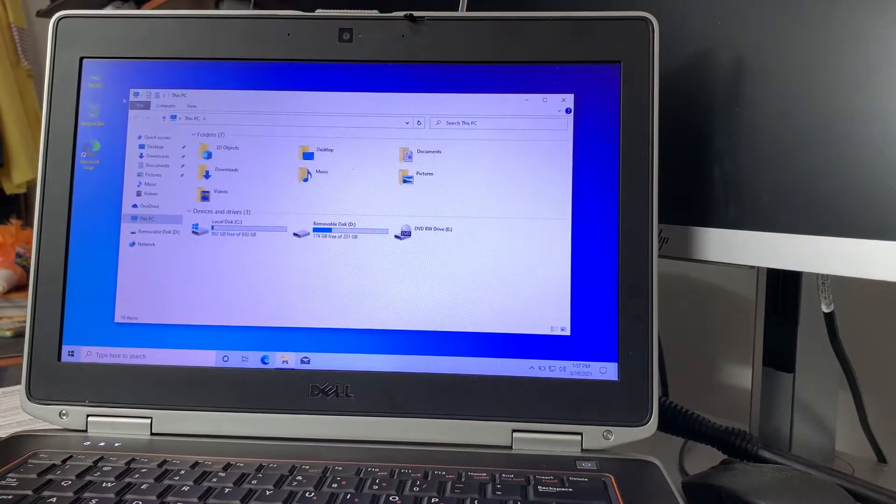
left_click(338, 228)
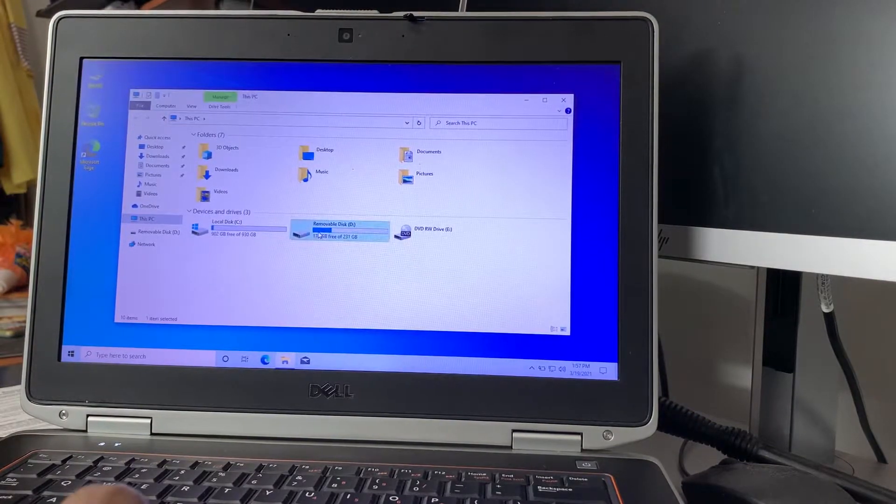
double_click(338, 229)
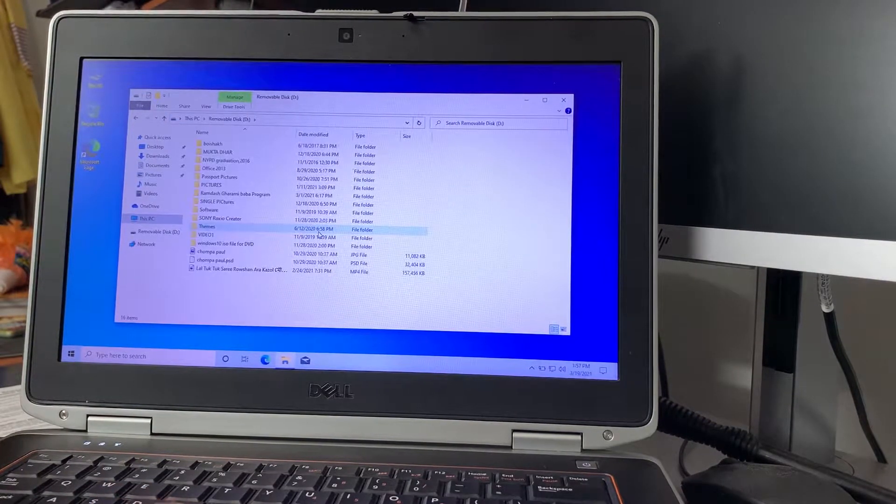
left_click(240, 179)
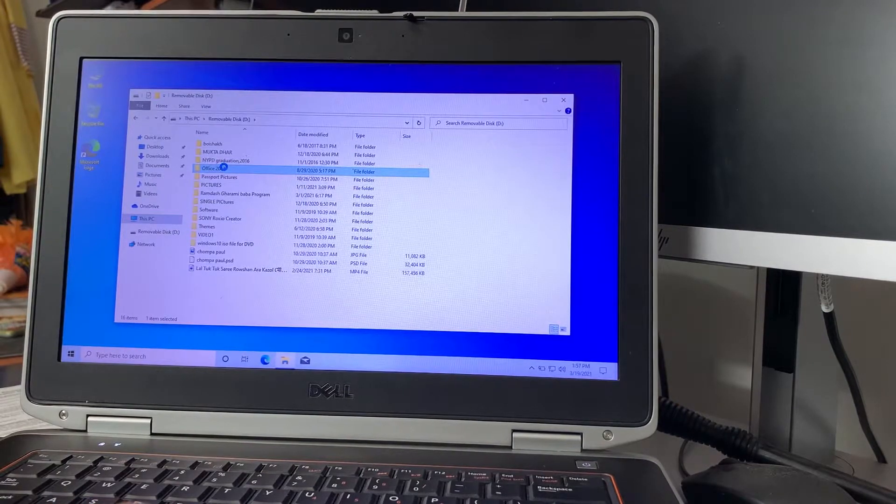
Step: Go into Office 2013, then the 2013-x64-Aug2013 folder, and scroll its file list
left_click(563, 100)
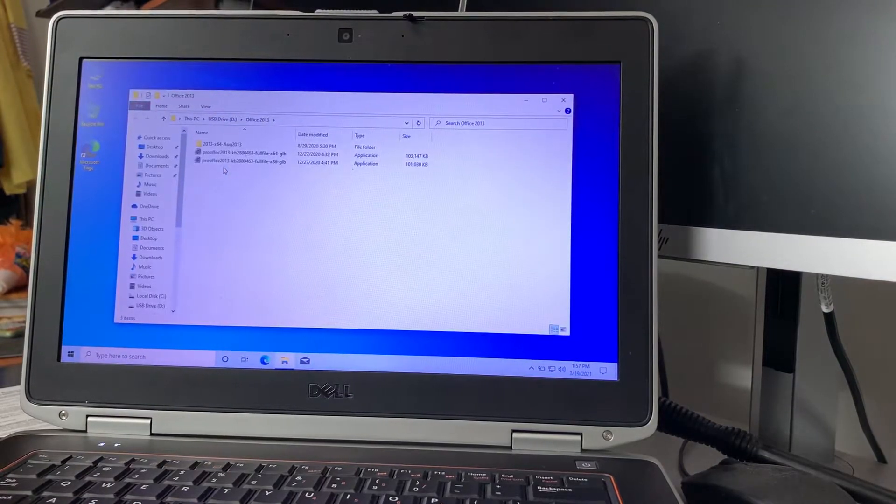
left_click(229, 145)
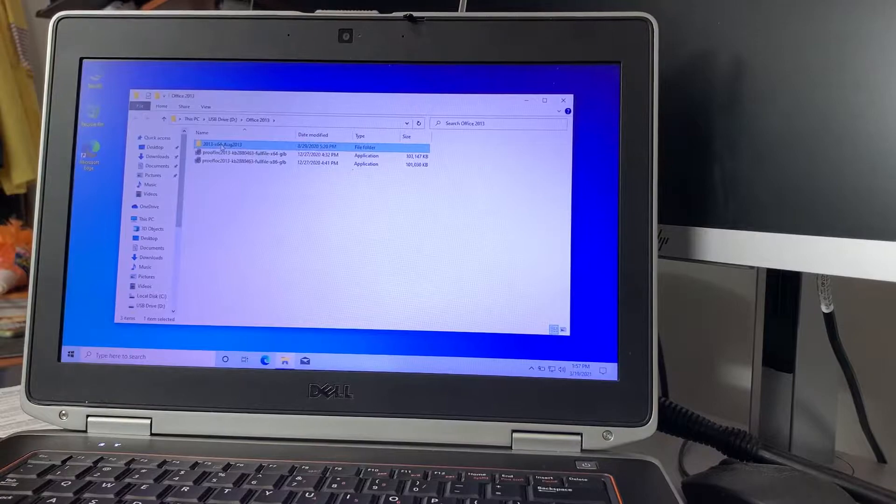
double_click(220, 145)
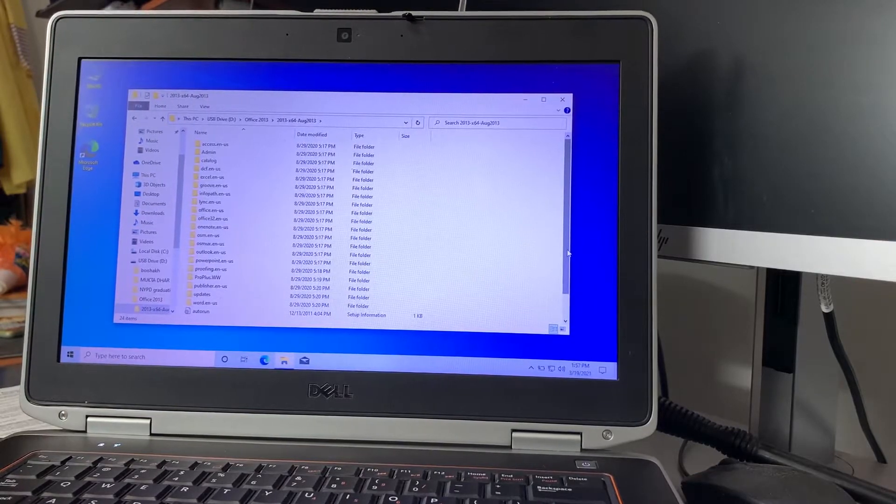
scroll("down", 3)
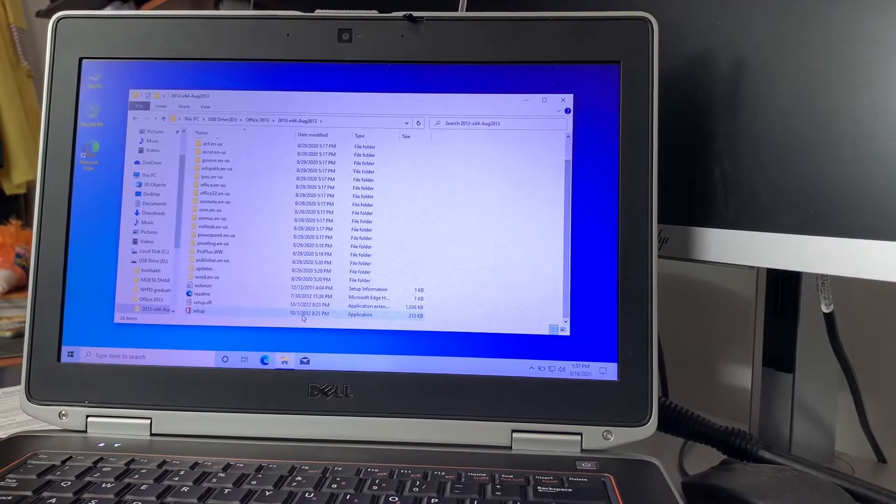
Step: Run the setup application to bring up the Office Professional Plus 2013 license terms
left_click(198, 314)
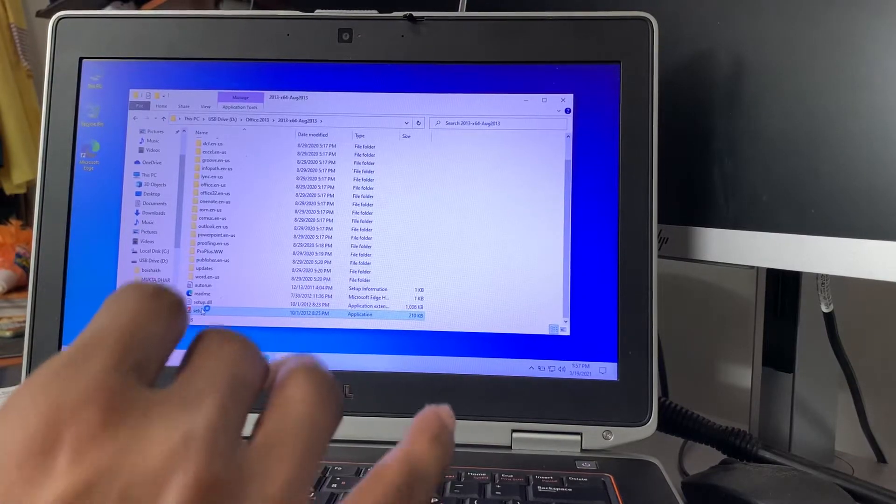
double_click(199, 314)
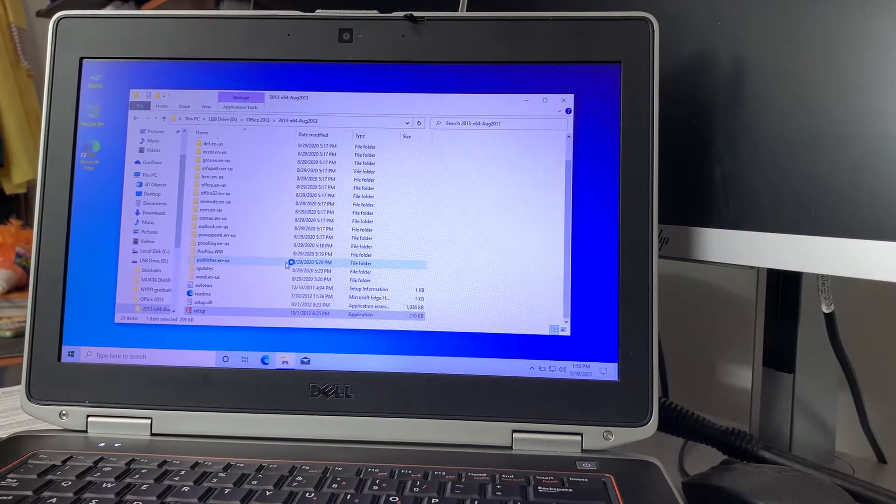
double_click(200, 311)
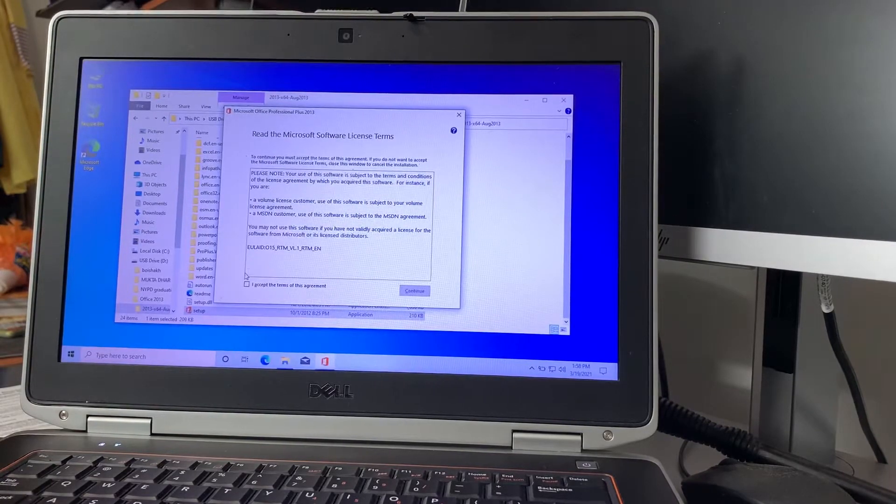
Step: Accept the license agreement, continue, and choose Install Now for the default installation
left_click(247, 285)
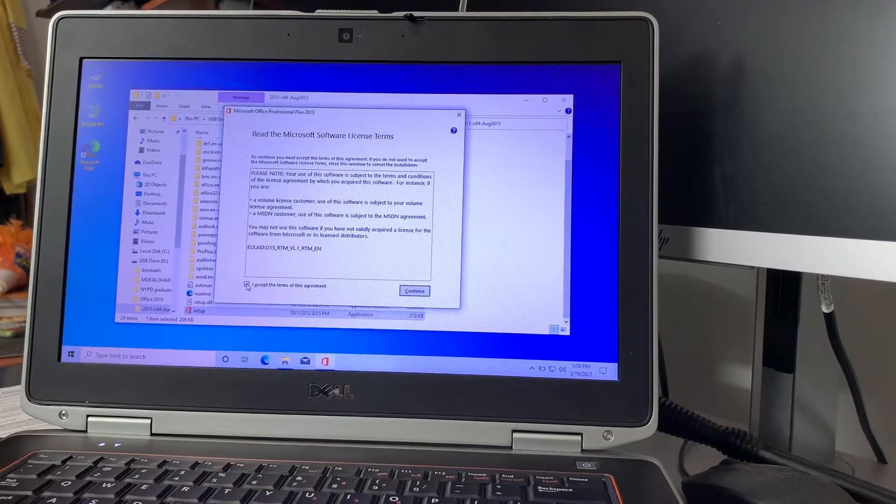
left_click(247, 285)
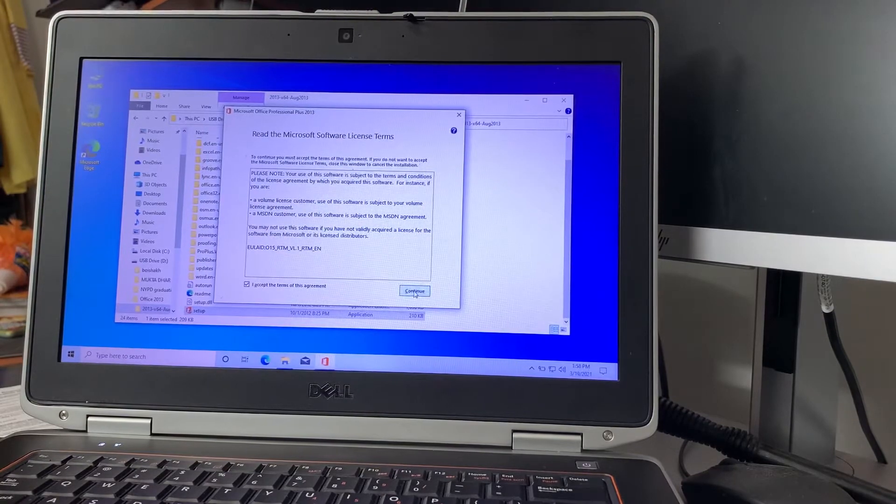
left_click(414, 291)
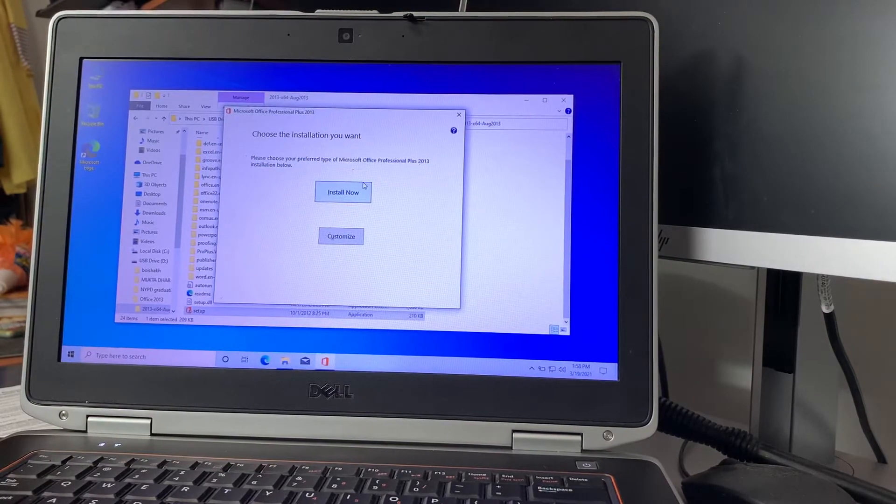
left_click(342, 192)
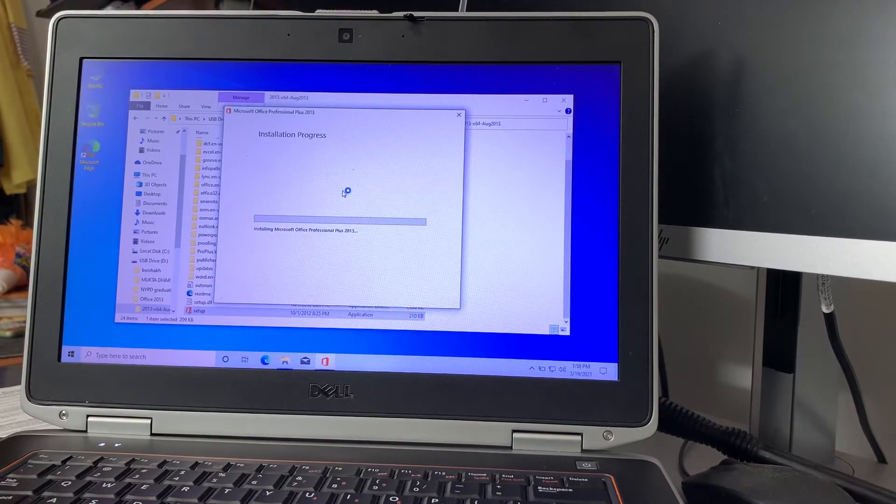